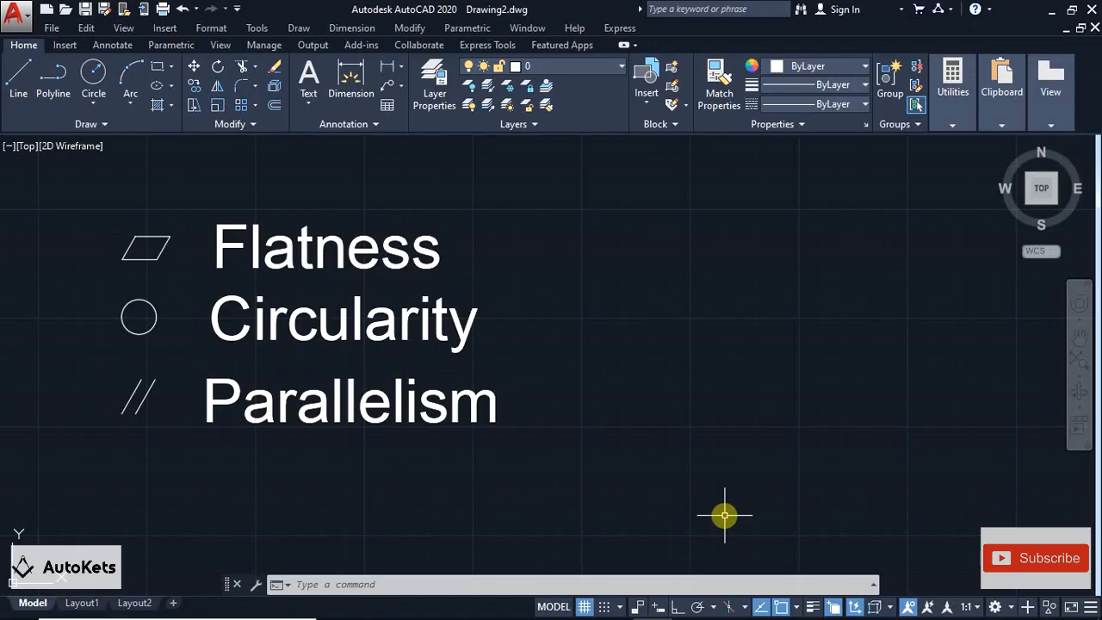
mouse_move(720, 517)
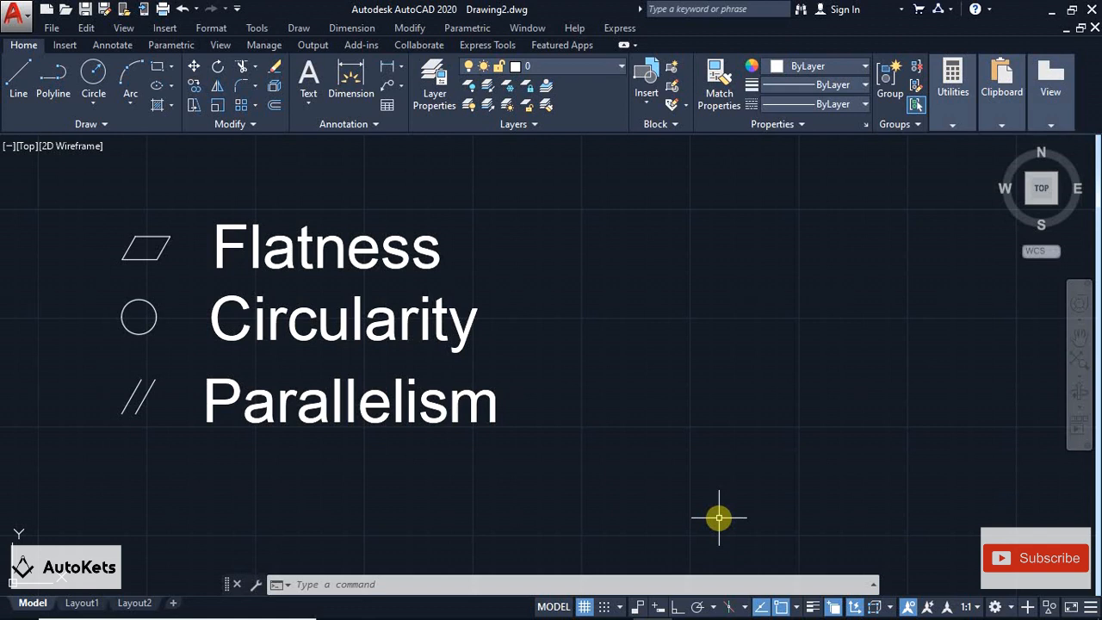
mouse_move(327, 120)
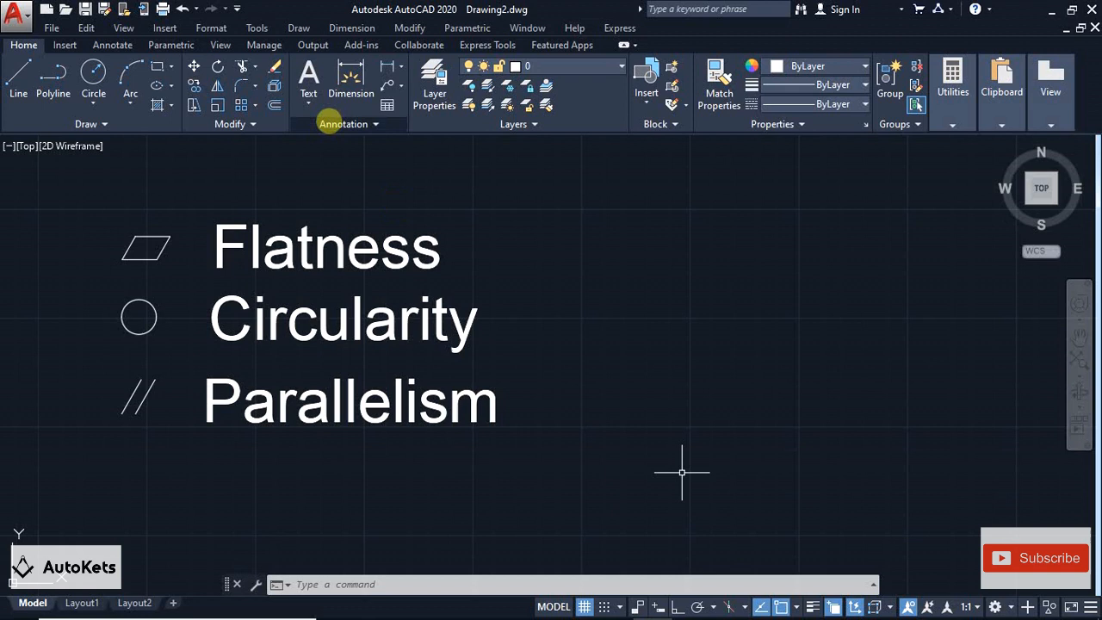
Step: Place an empty multiline text box to the right of the Flatness label
left_click(308, 90)
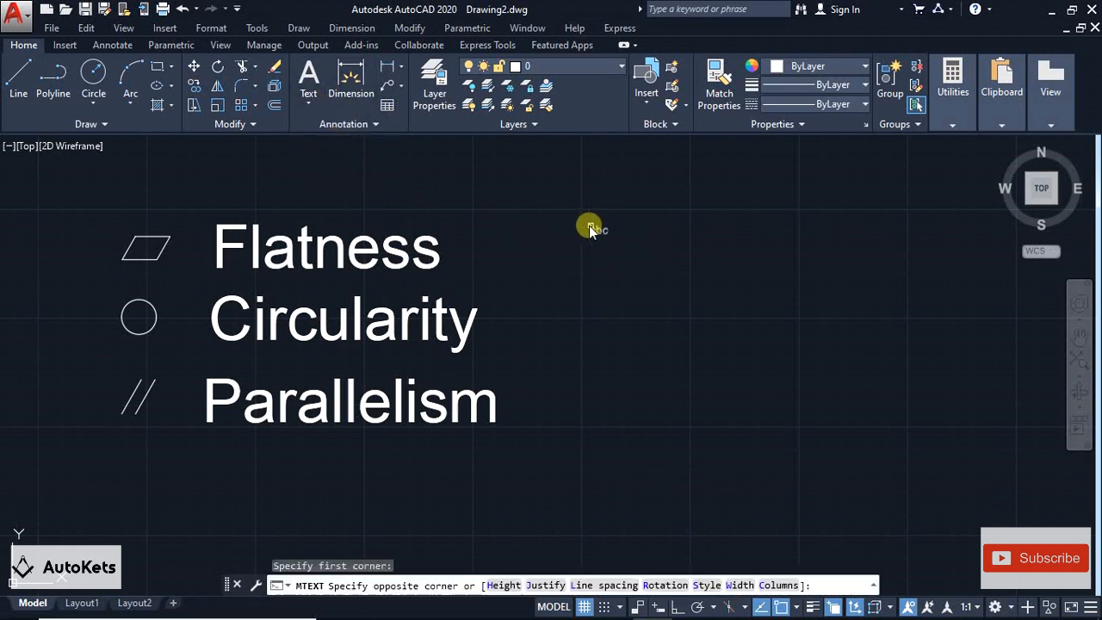
left_click(589, 227)
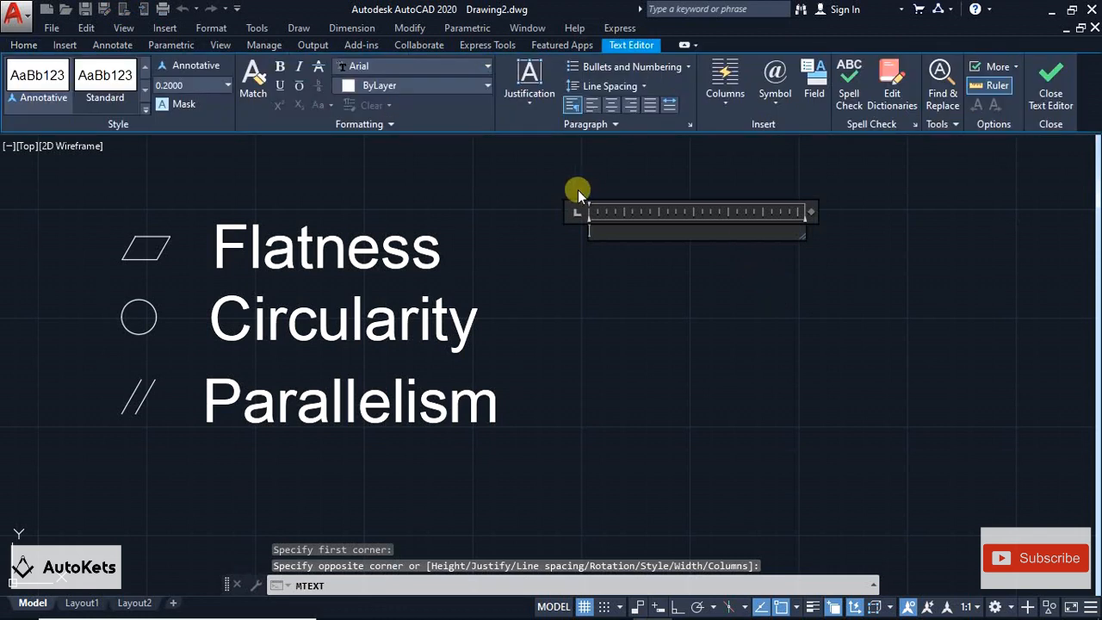
mouse_move(606, 217)
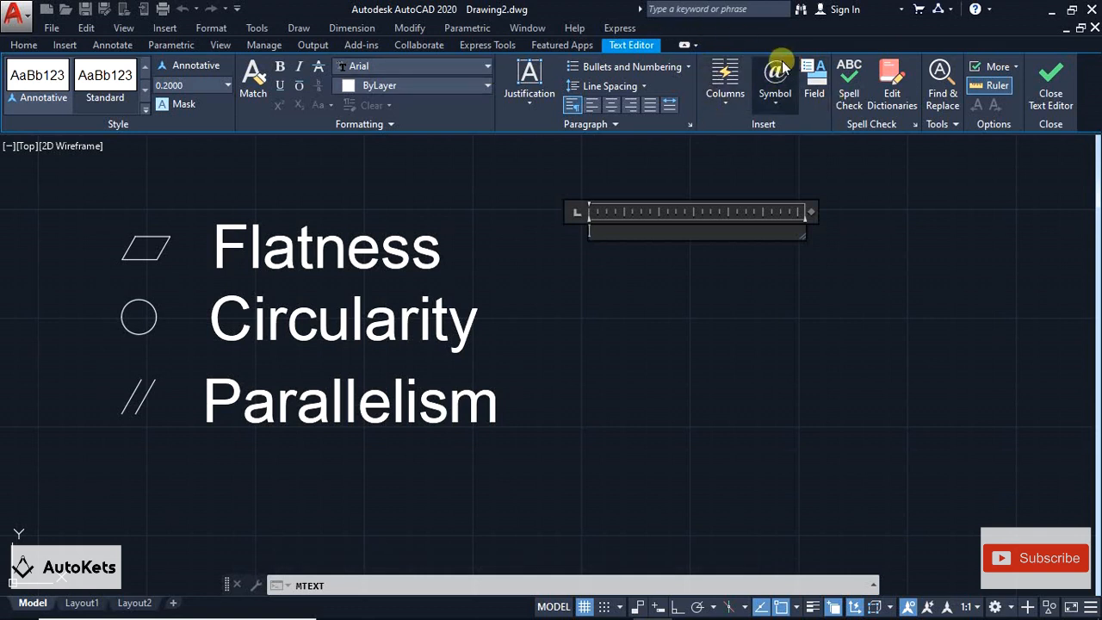
Step: Launch Character Map from the Symbol list's Other… entry in the text editor
left_click(775, 77)
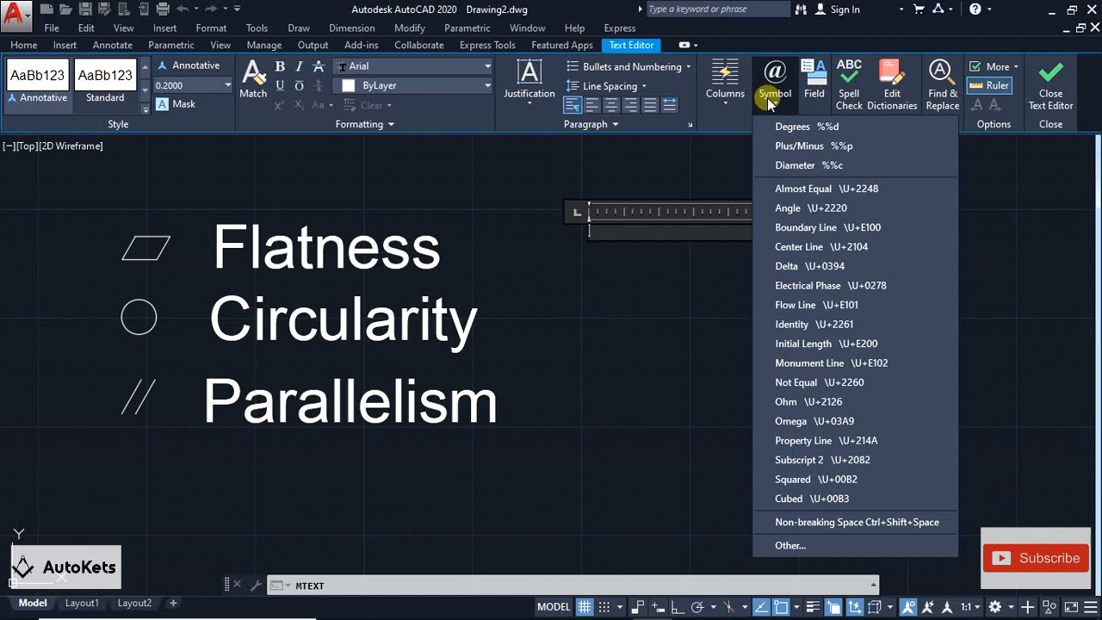
mouse_move(787, 292)
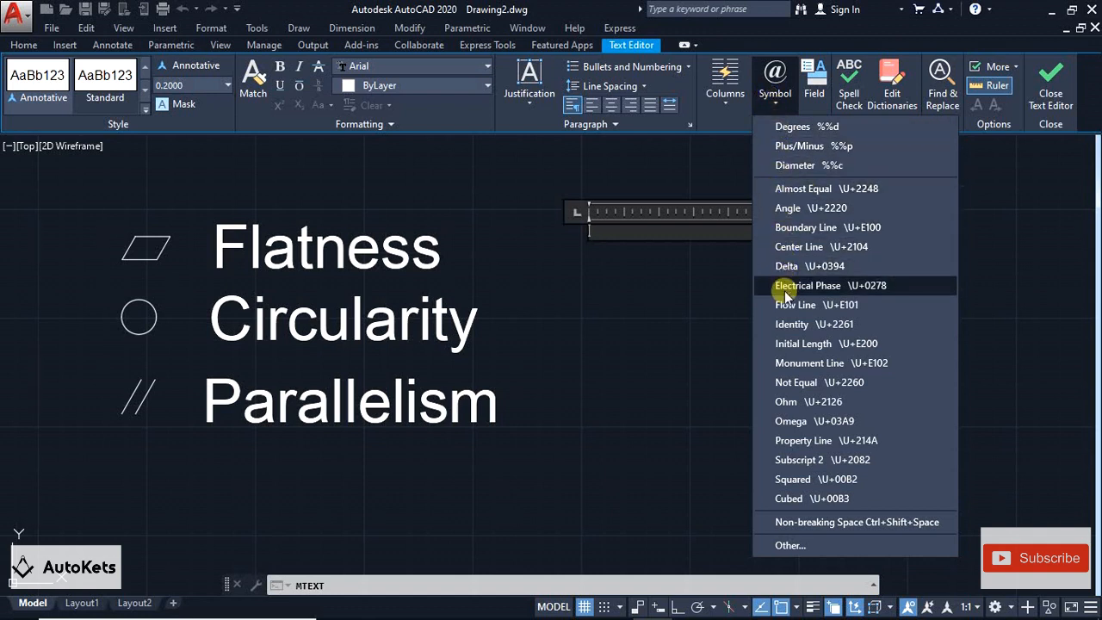
mouse_move(785, 545)
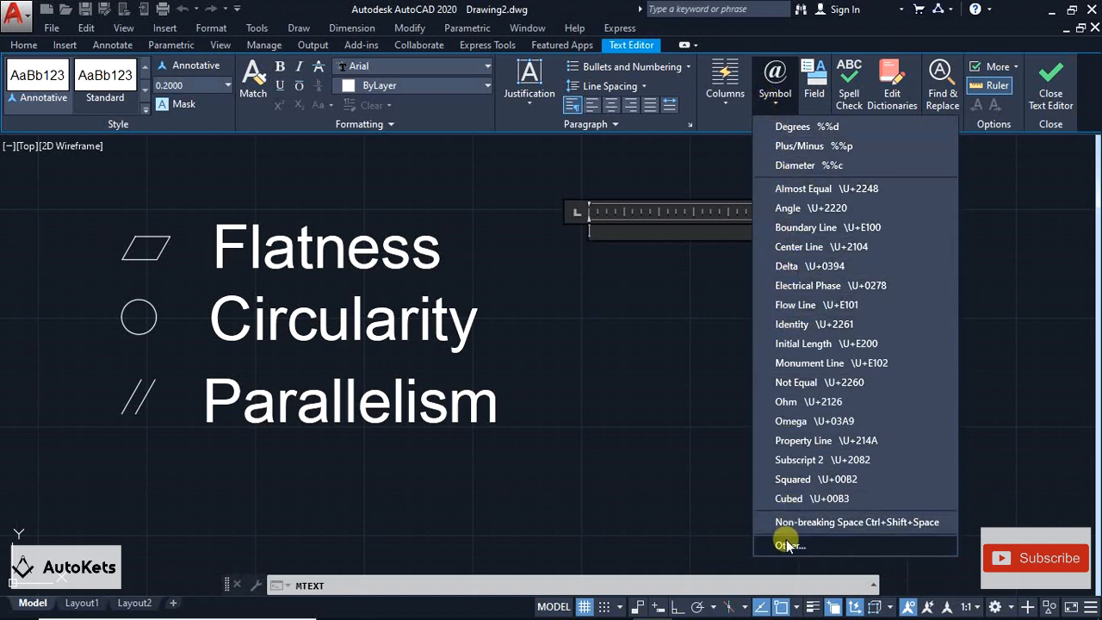
left_click(785, 544)
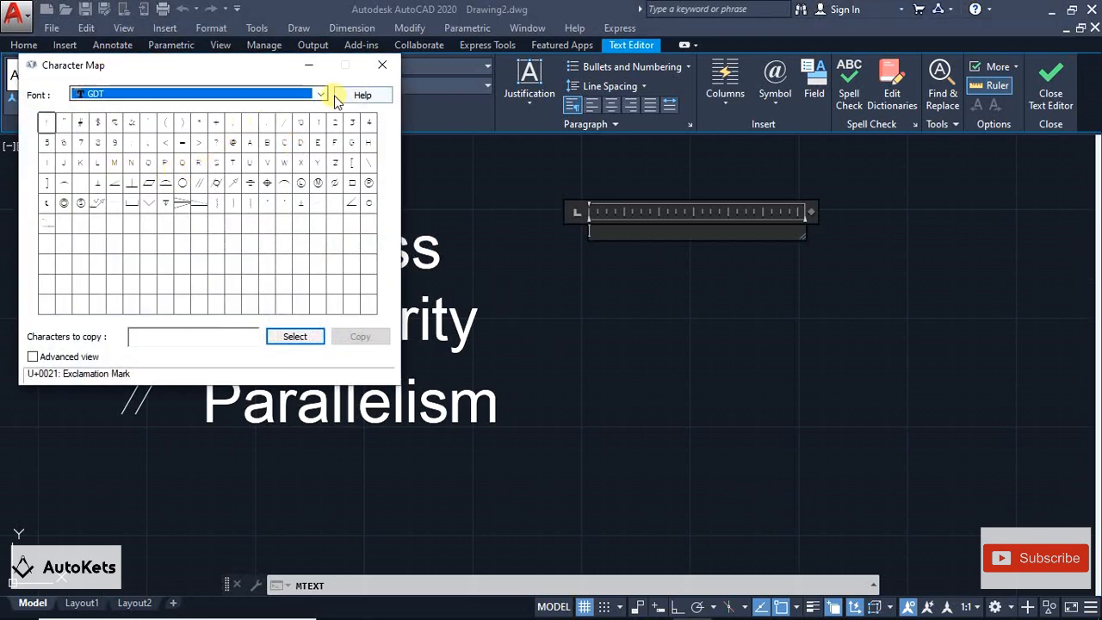
Step: Switch Character Map to the GDT font and copy its flatness glyph (letter c)
left_click(320, 93)
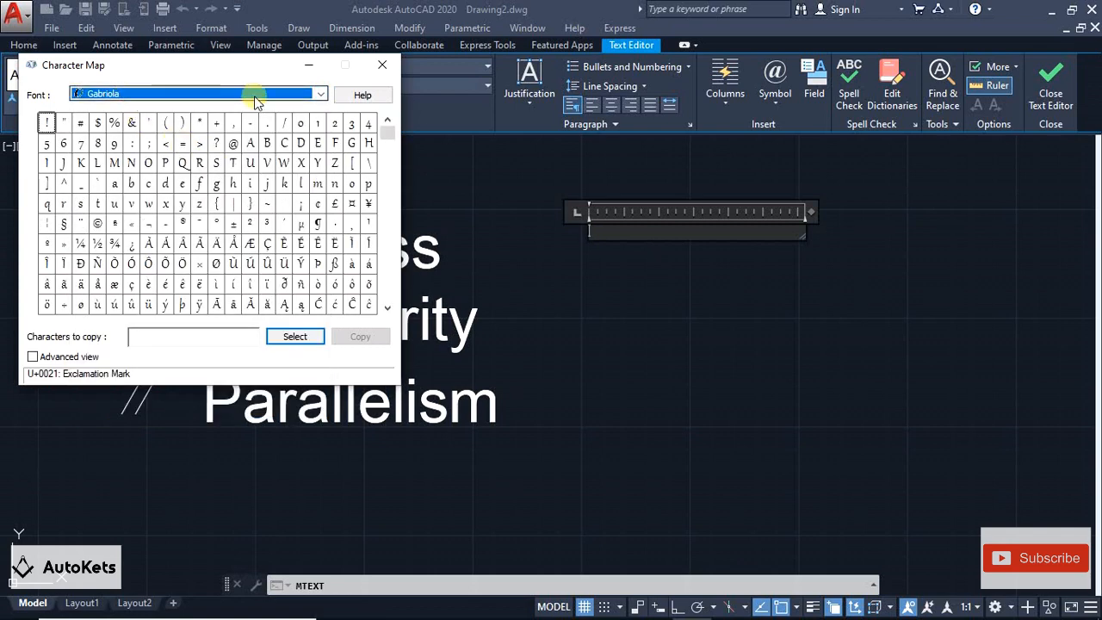
left_click(320, 93)
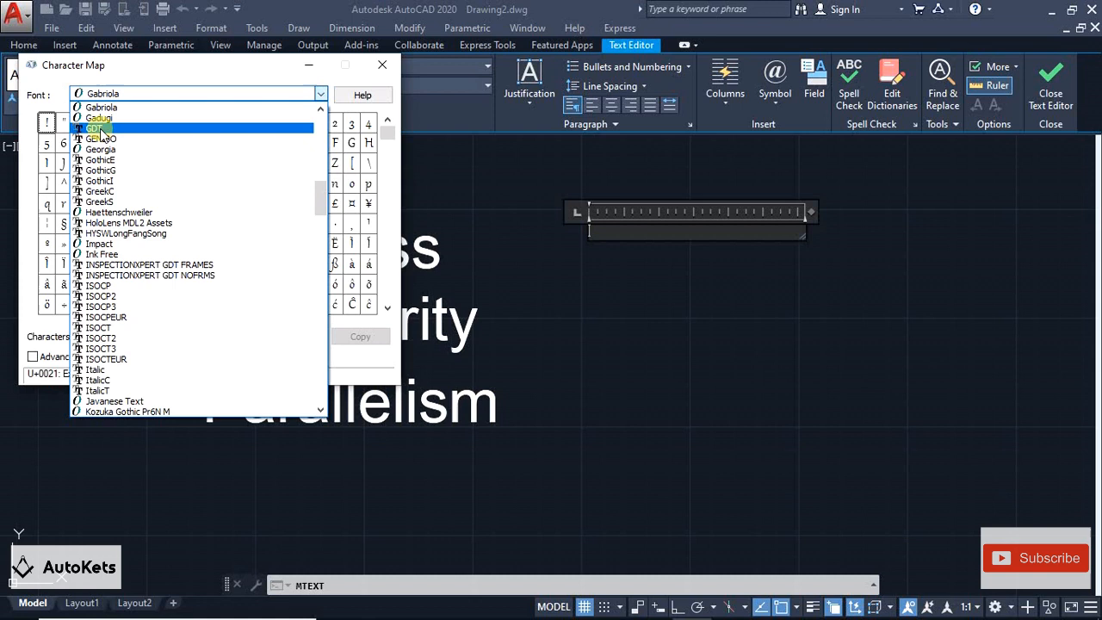
left_click(93, 128)
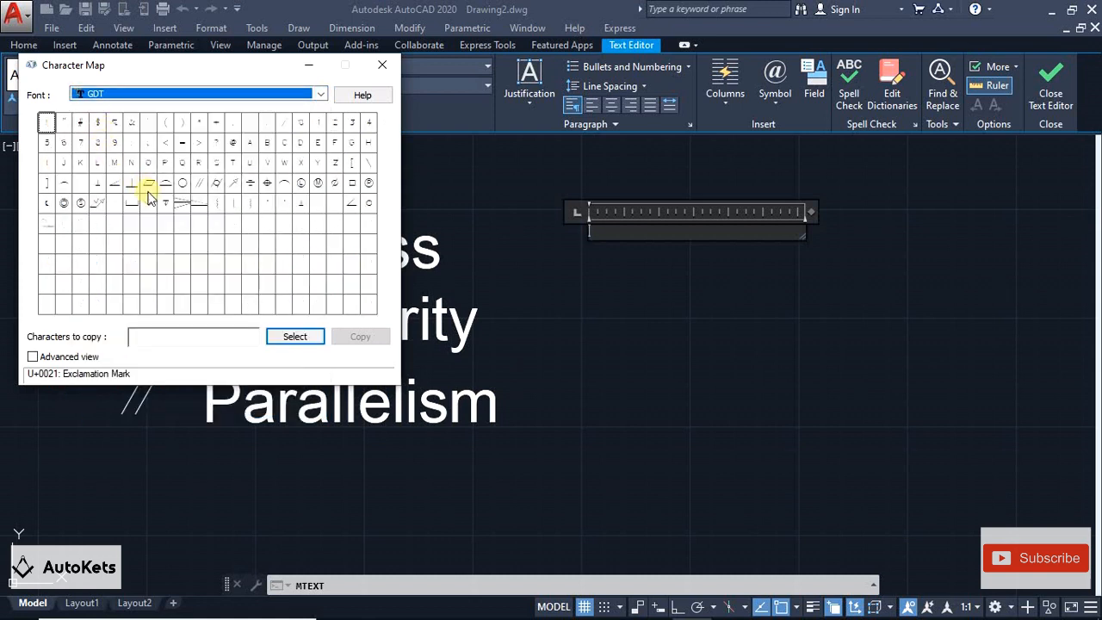
mouse_move(148, 182)
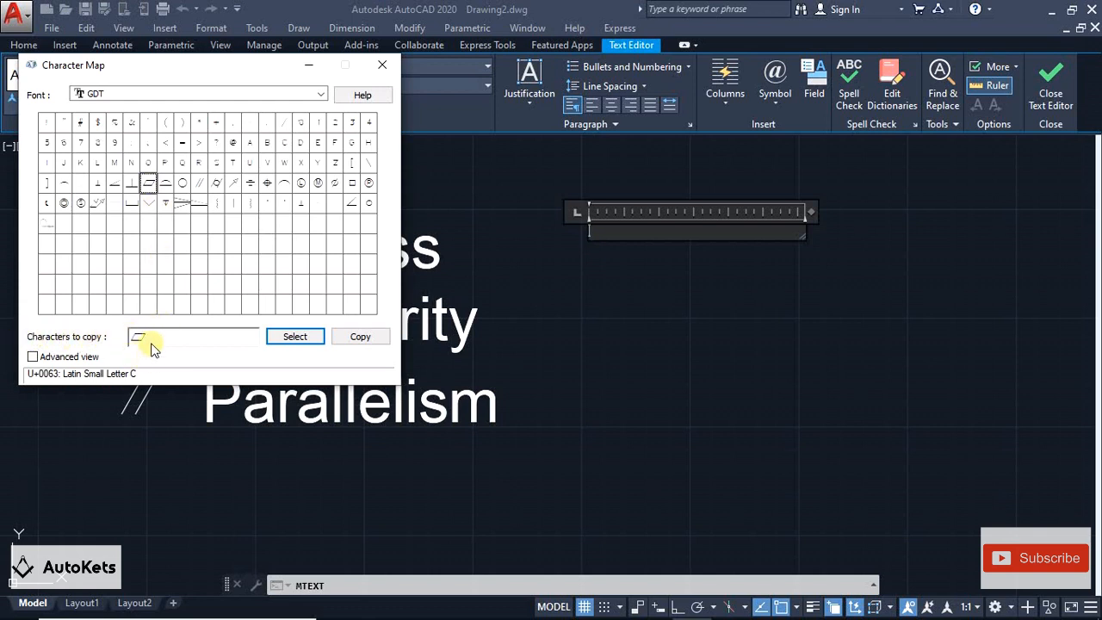
left_click(360, 335)
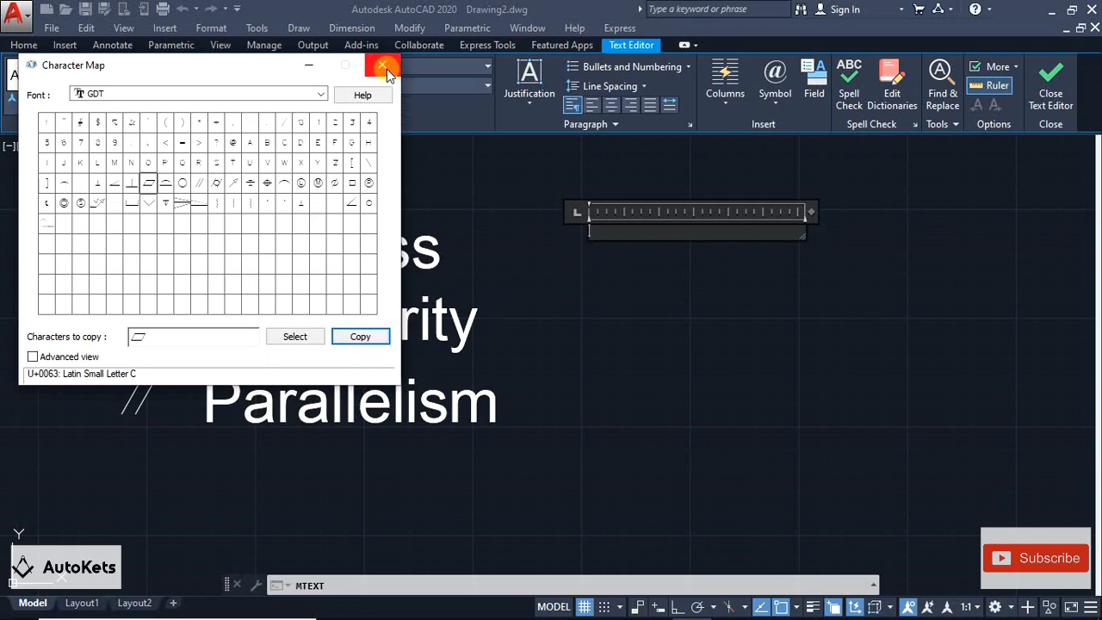
Step: Close Character Map so the flatness symbol can be pasted beside the Flatness label
left_click(382, 67)
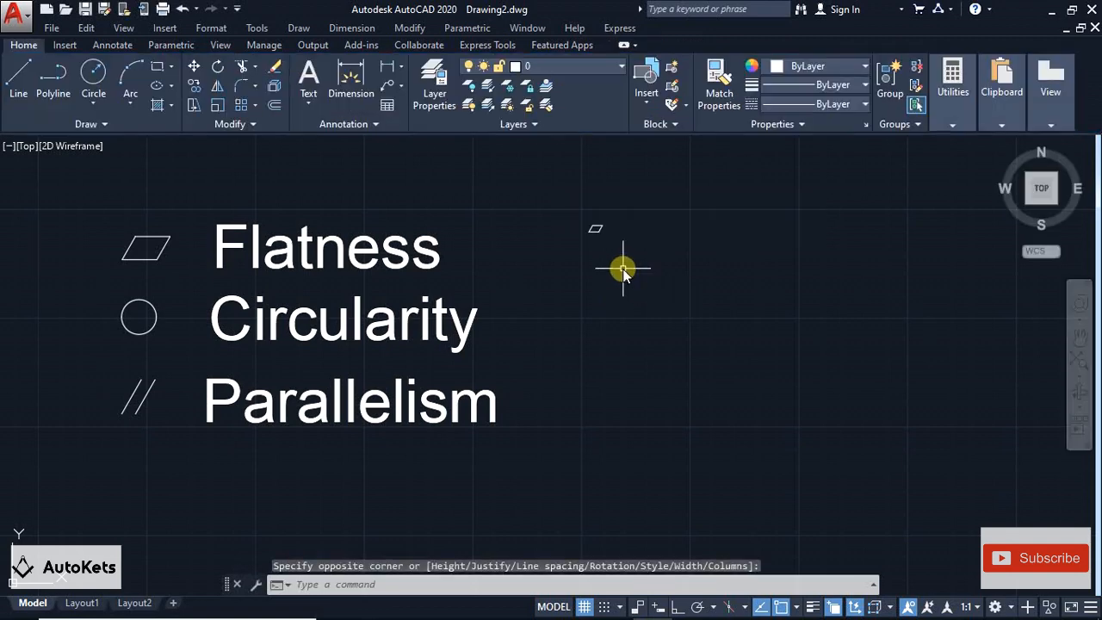
mouse_move(620, 233)
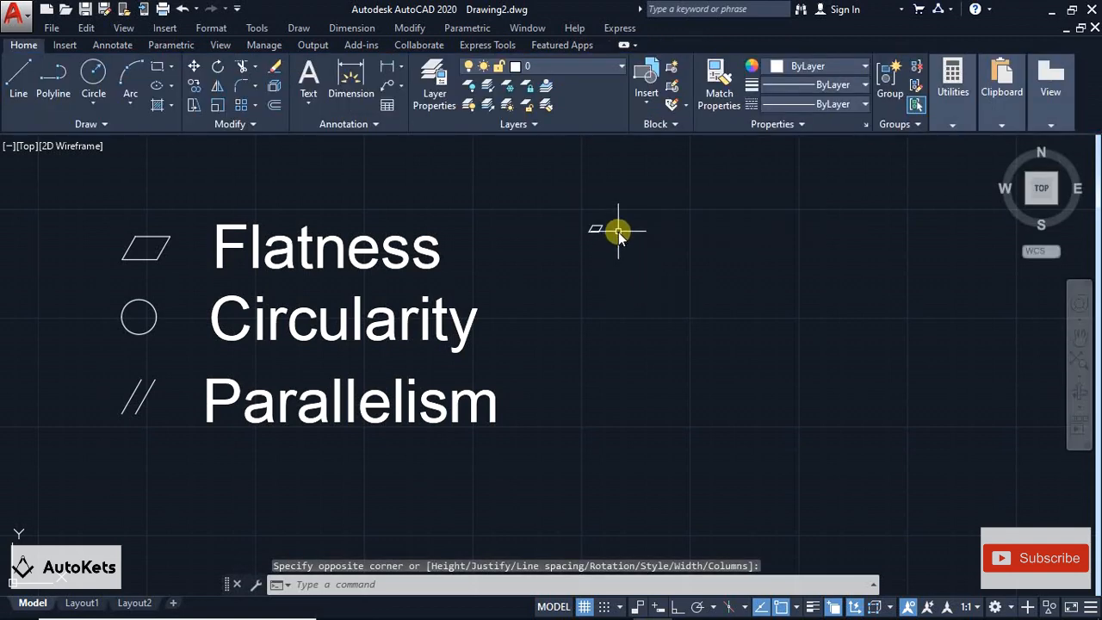